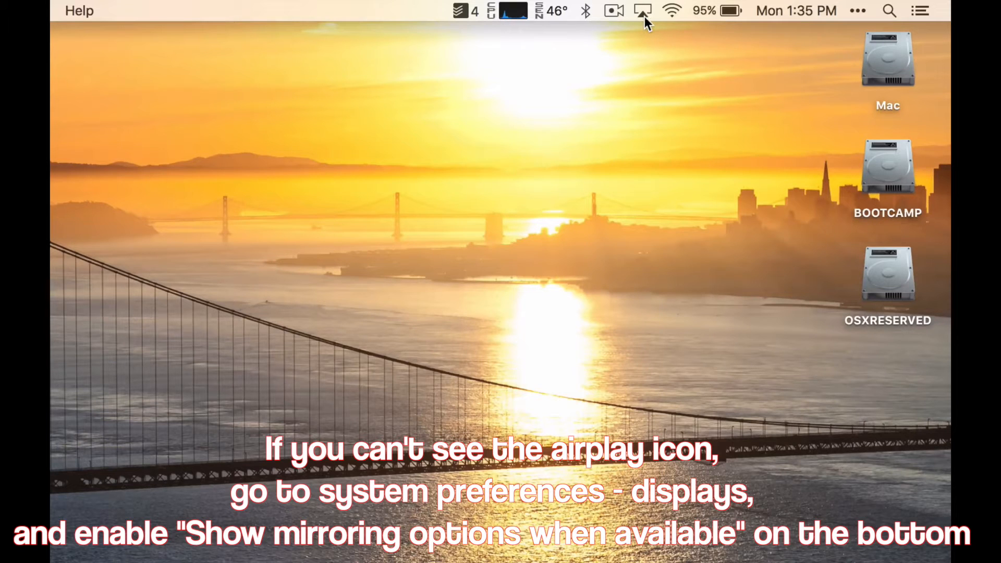
Choose Apple TV as the AirPlay destination from the menu-bar AirPlay icon
left_click(643, 11)
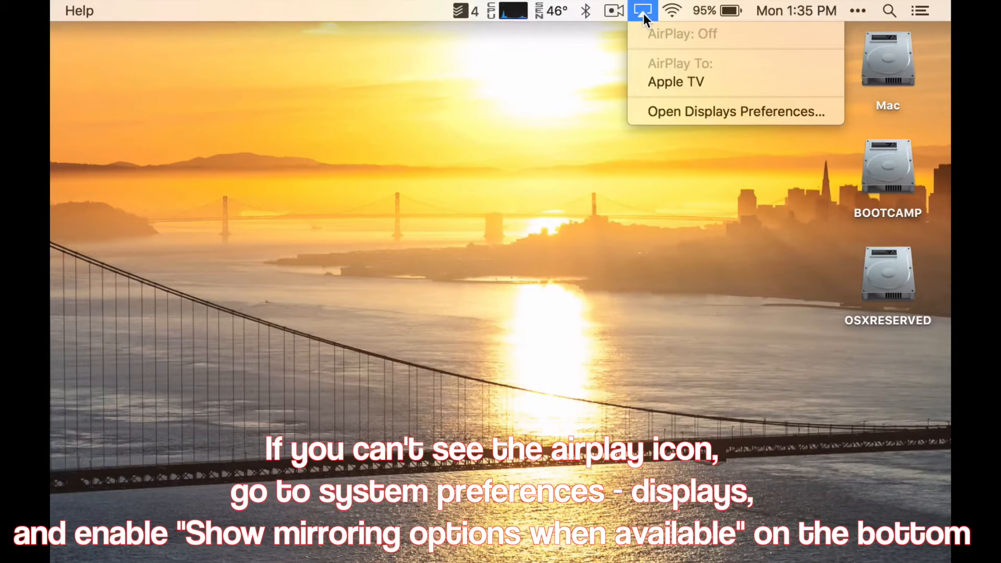
mouse_move(676, 81)
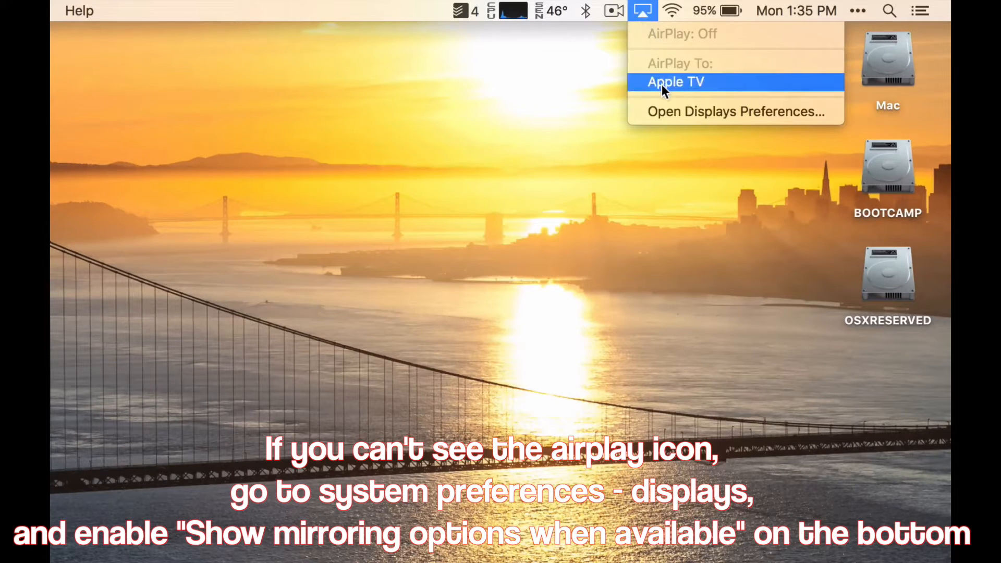
left_click(675, 82)
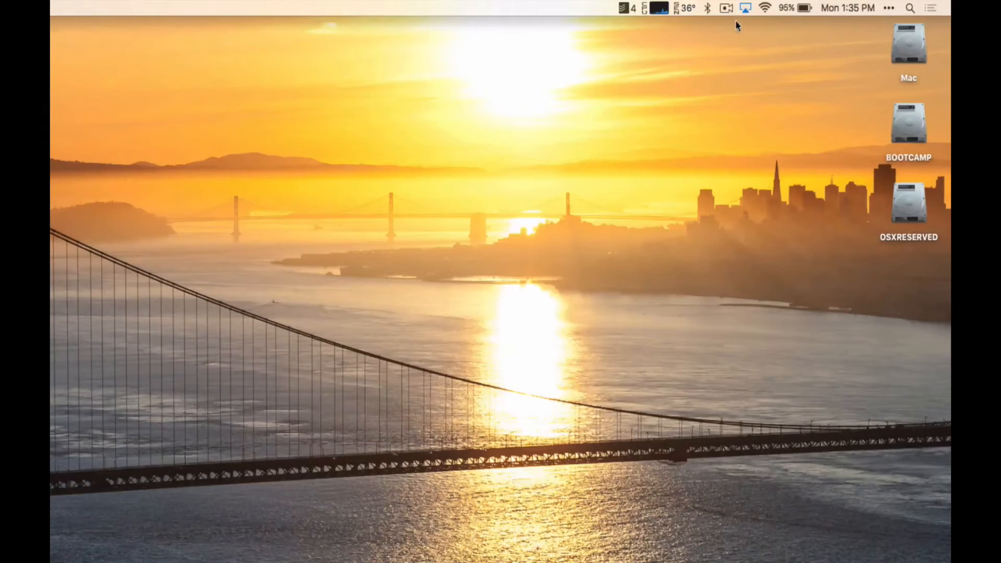
Verify Mirror Apple TV is checked in the AirPlay menu, then bring up the Apple menu
left_click(744, 7)
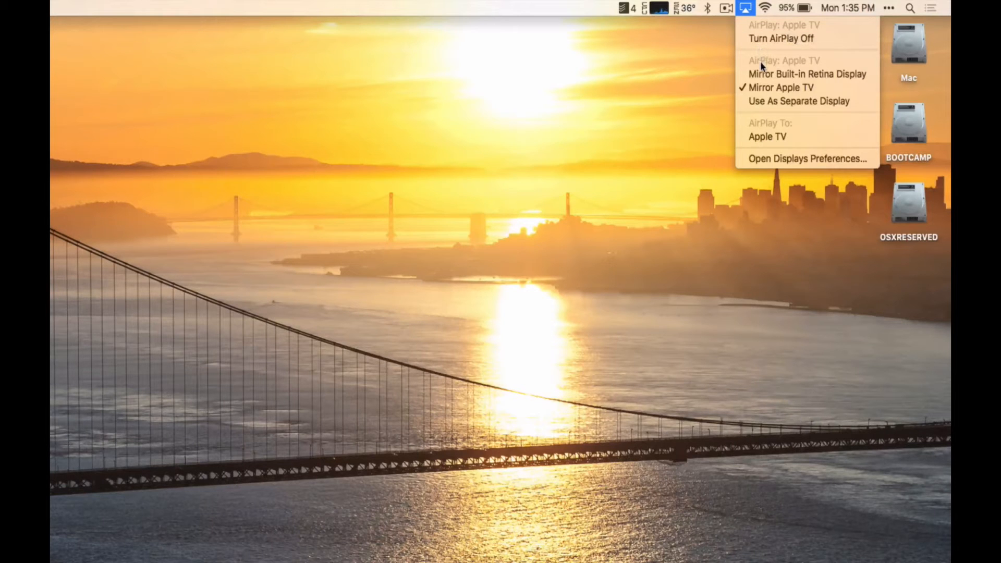
mouse_move(807, 74)
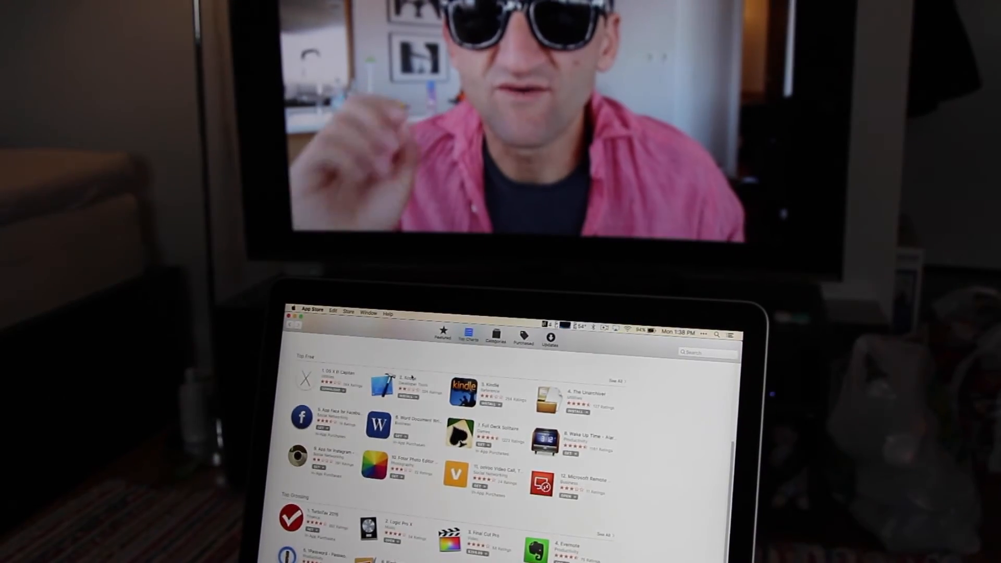
scroll("down", 3)
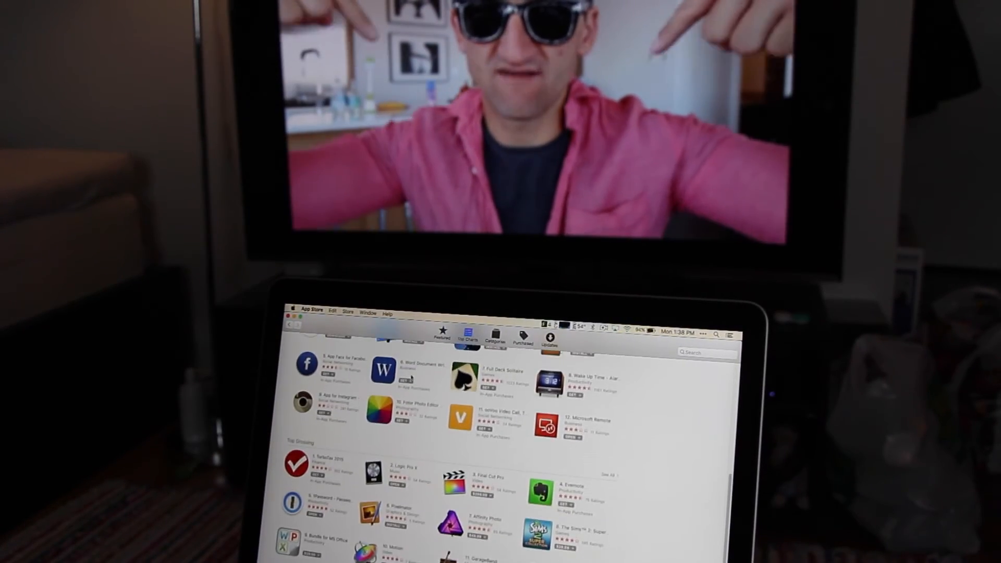
left_click(72, 9)
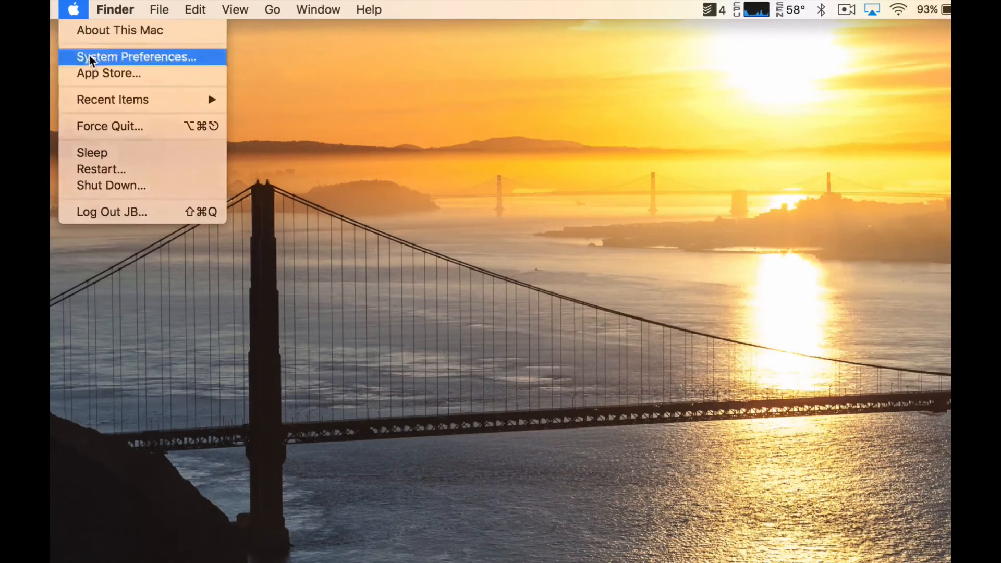
In System Preferences Sound output, select Internal Speakers as the output device
left_click(135, 56)
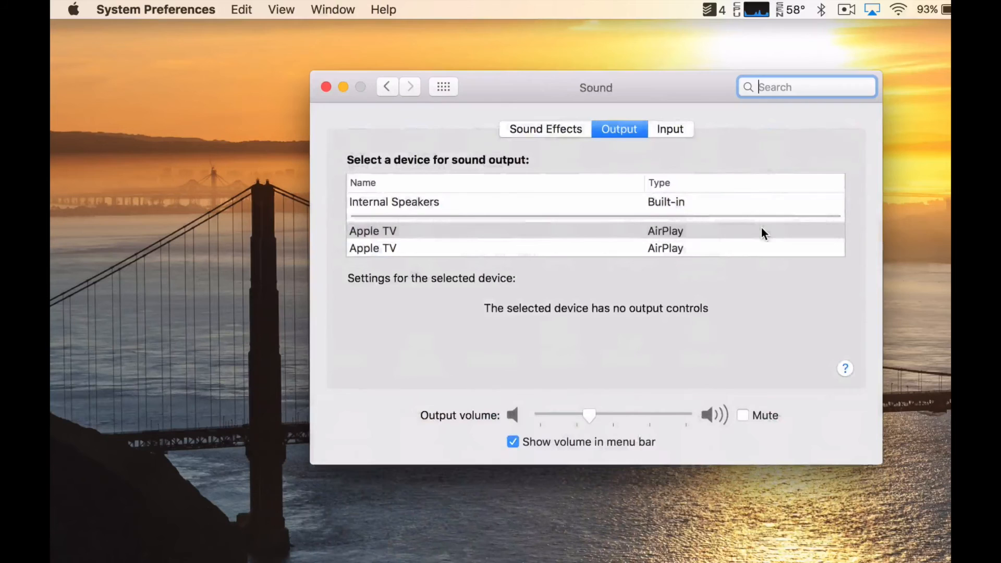
left_click(394, 201)
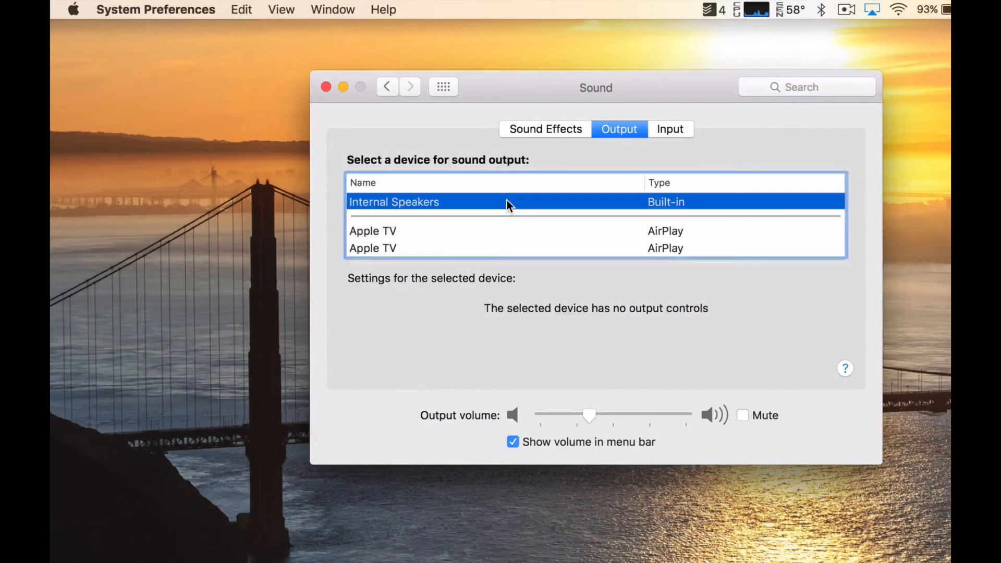